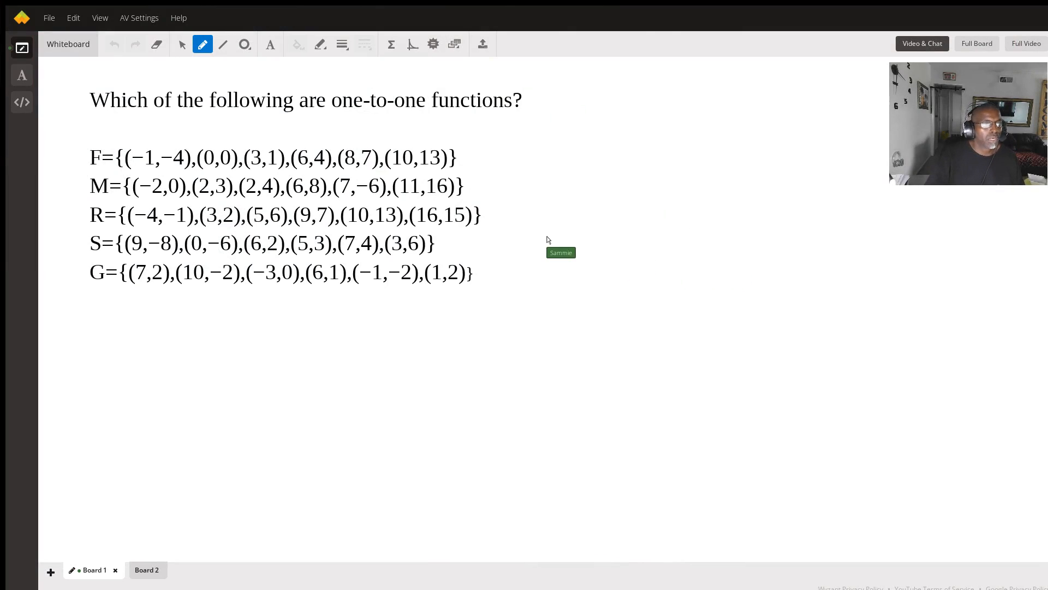
{"action": "mouse_move", "coordinate": [139, 183]}
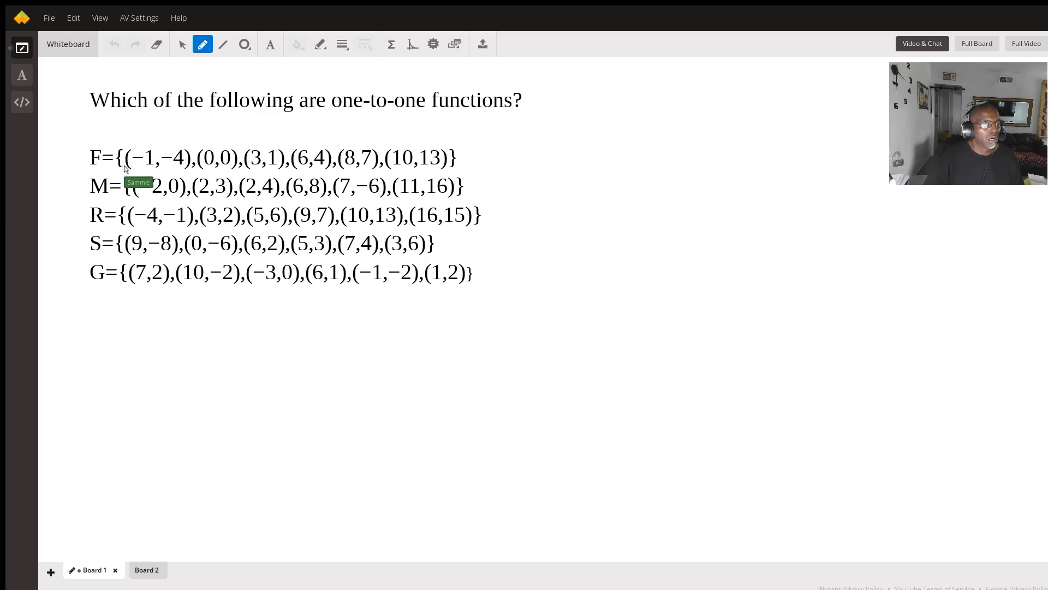
{"action": "mouse_move", "coordinate": [150, 155]}
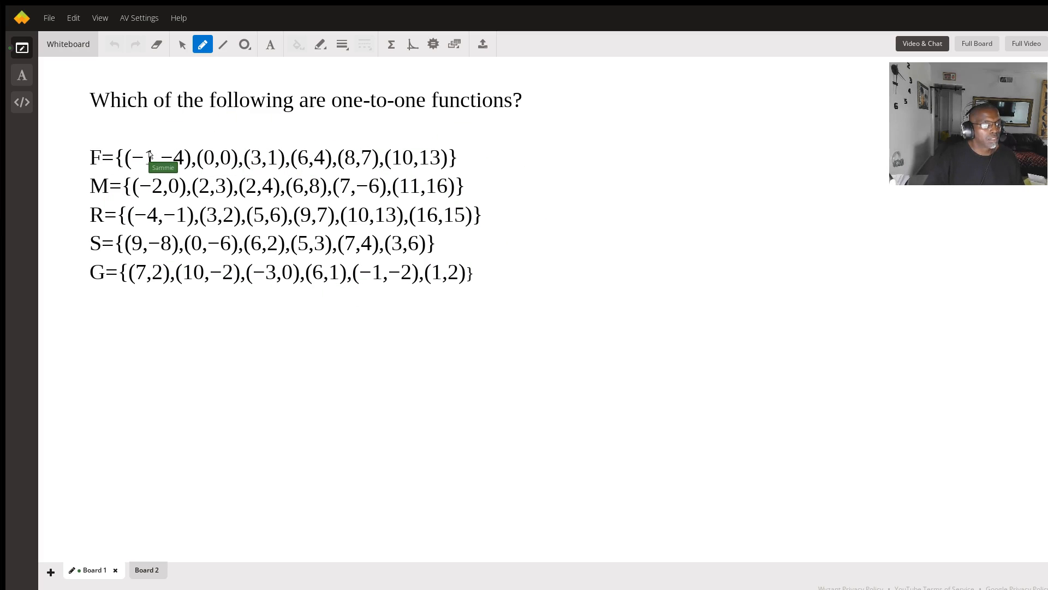
{"action": "mouse_move", "coordinate": [372, 141]}
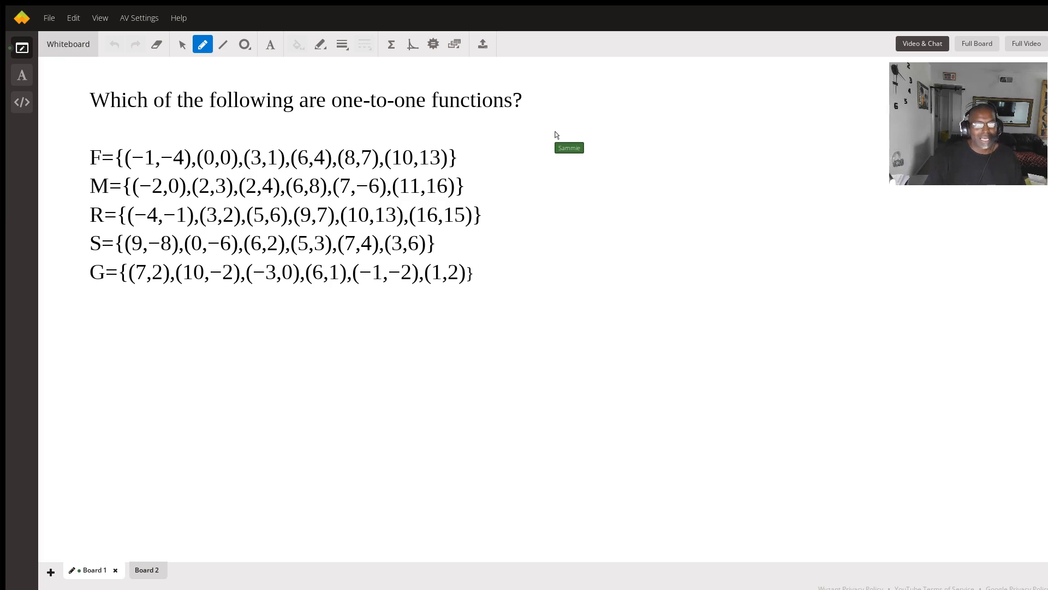
{"action": "mouse_move", "coordinate": [153, 200]}
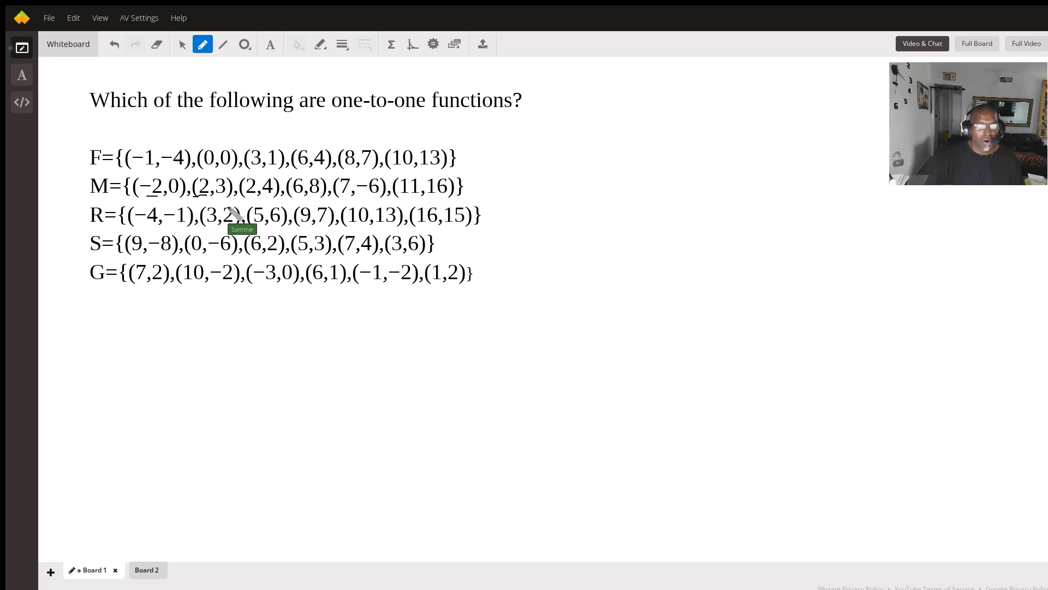
{"action": "mouse_move", "coordinate": [151, 469]}
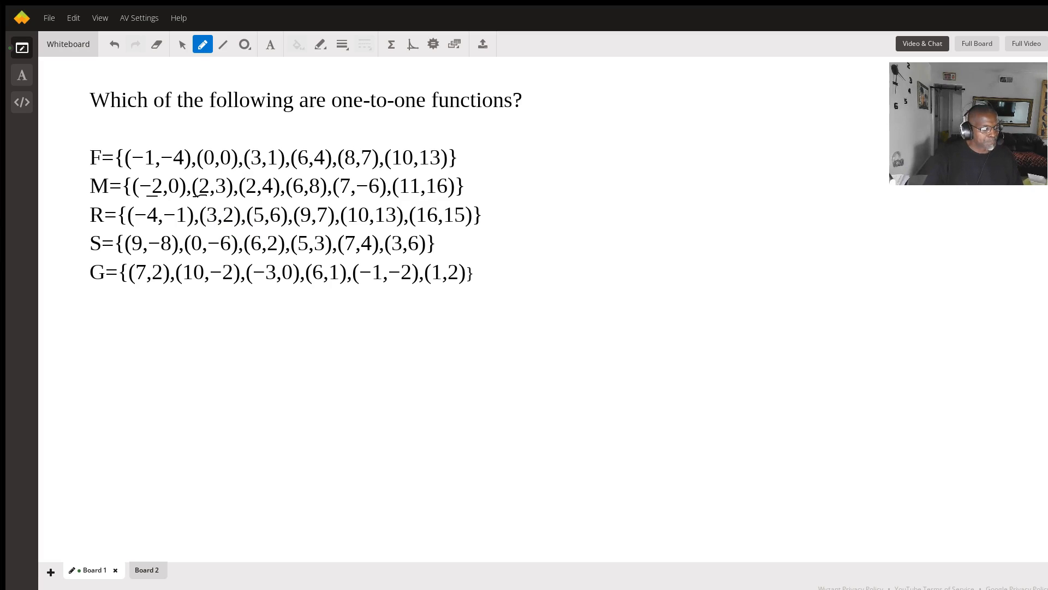
- Switch to Board 2 showing the parabola, straight line and cubic curve on one grid
{"action": "left_click", "coordinate": [147, 570]}
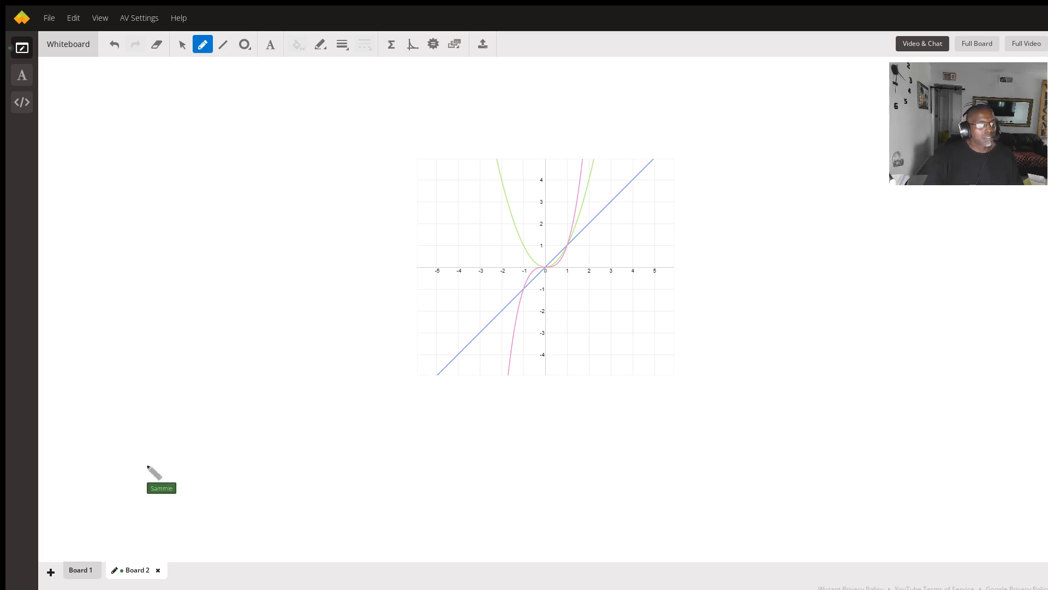
{"action": "mouse_move", "coordinate": [551, 230]}
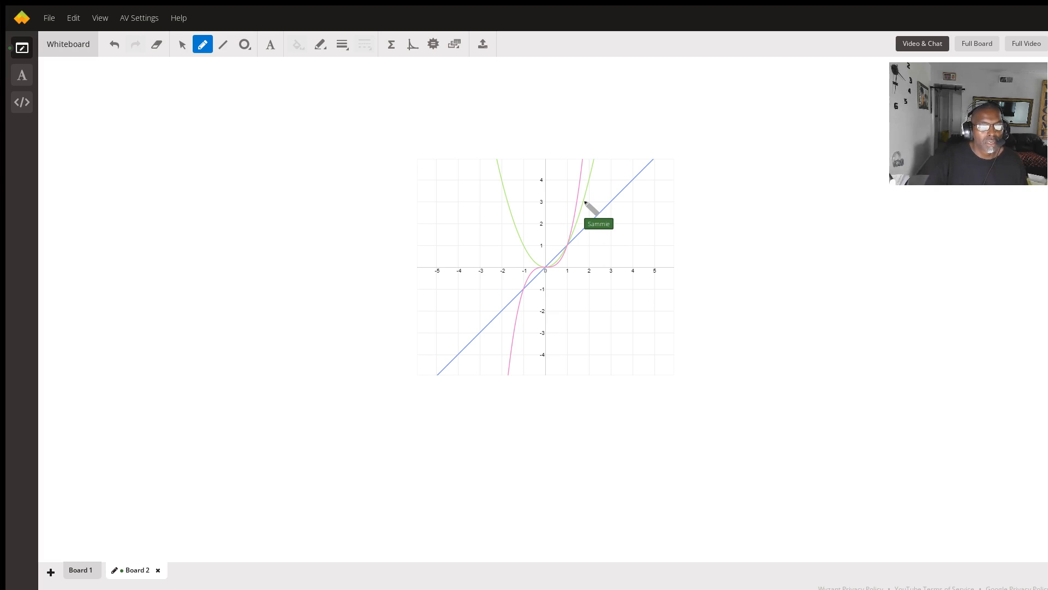
{"action": "mouse_move", "coordinate": [528, 207]}
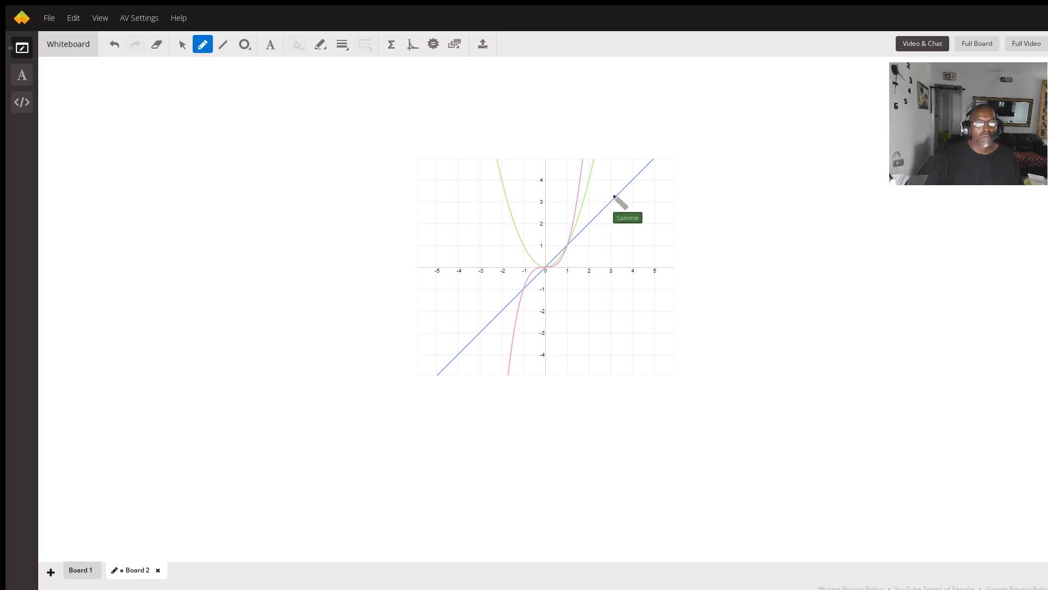
{"action": "mouse_move", "coordinate": [472, 354]}
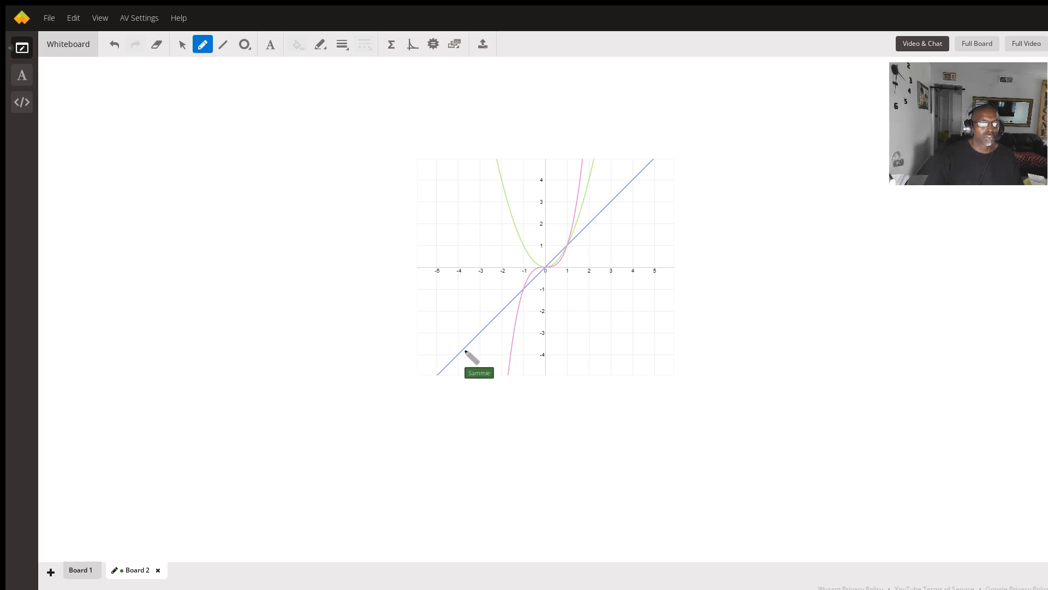
{"action": "mouse_move", "coordinate": [652, 175]}
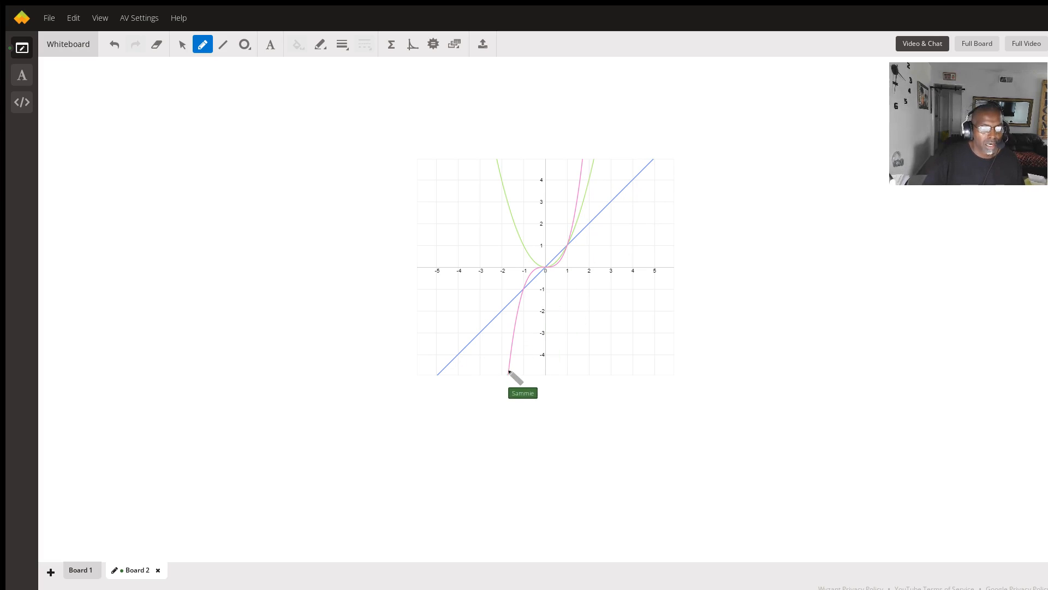
{"action": "mouse_move", "coordinate": [558, 261]}
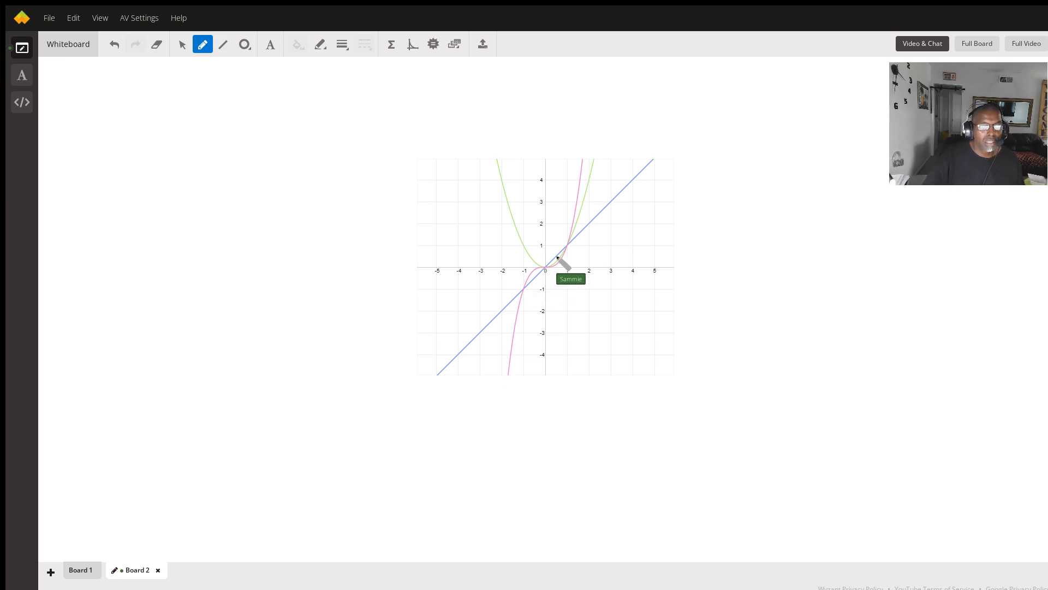
{"action": "mouse_move", "coordinate": [518, 373]}
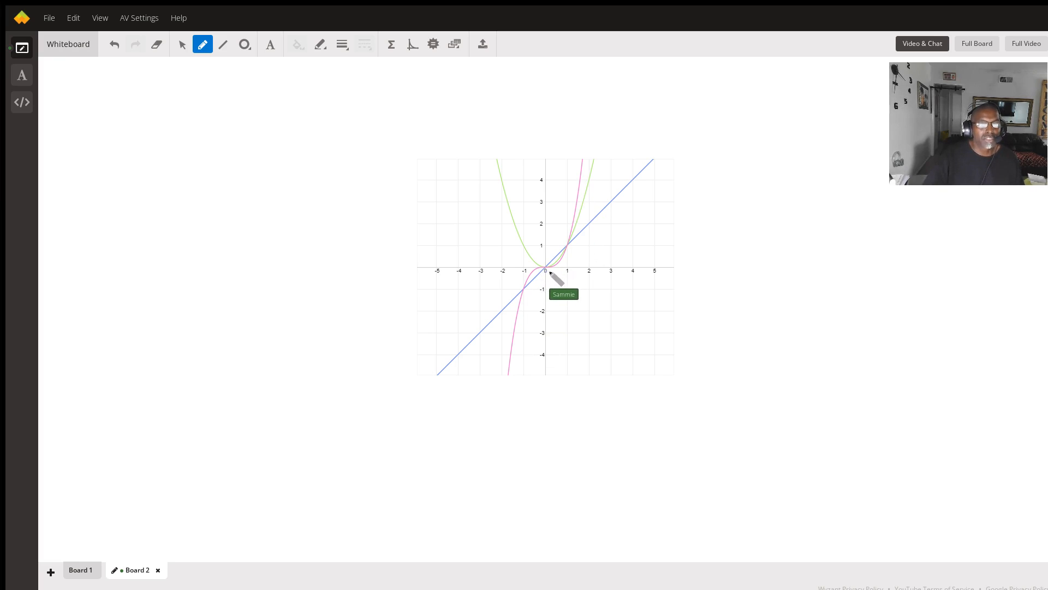
{"action": "mouse_move", "coordinate": [571, 284]}
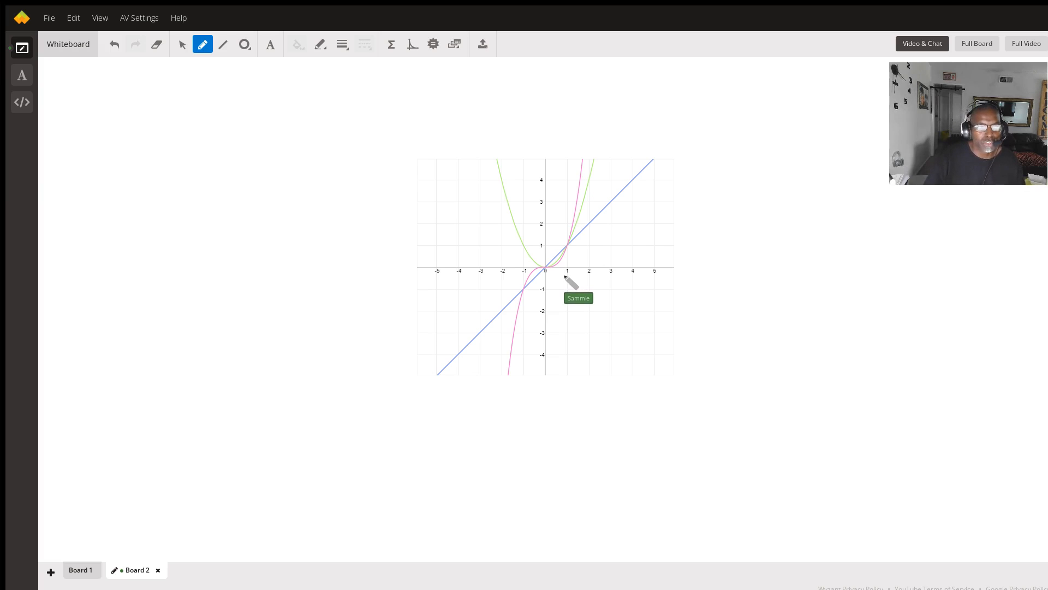
{"action": "mouse_move", "coordinate": [588, 287]}
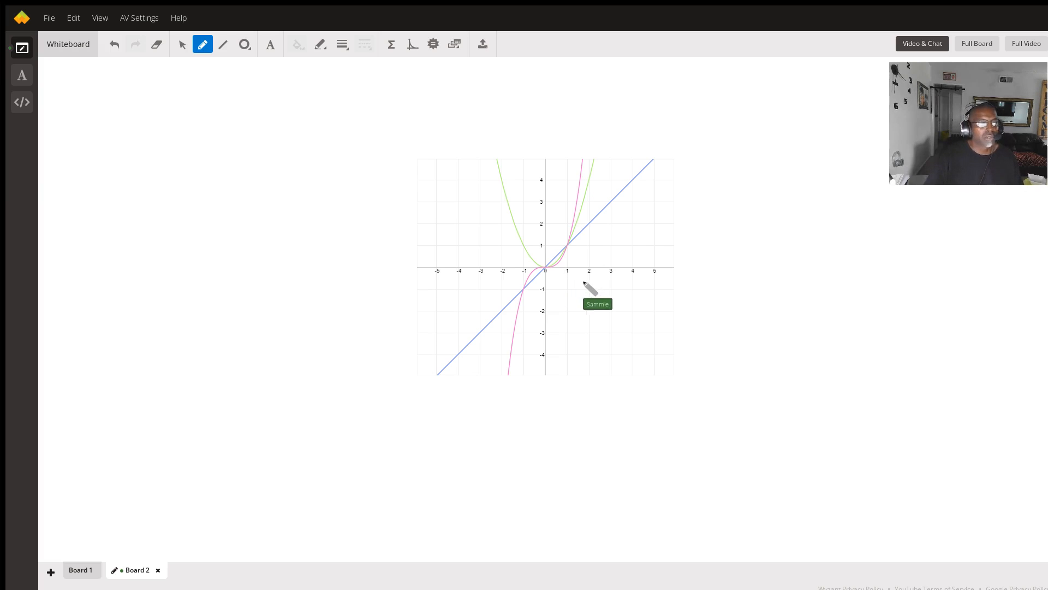
- Return to Board 1 with the ordered-pair sets to mark F, M and the −2 values in G
{"action": "left_click", "coordinate": [80, 570]}
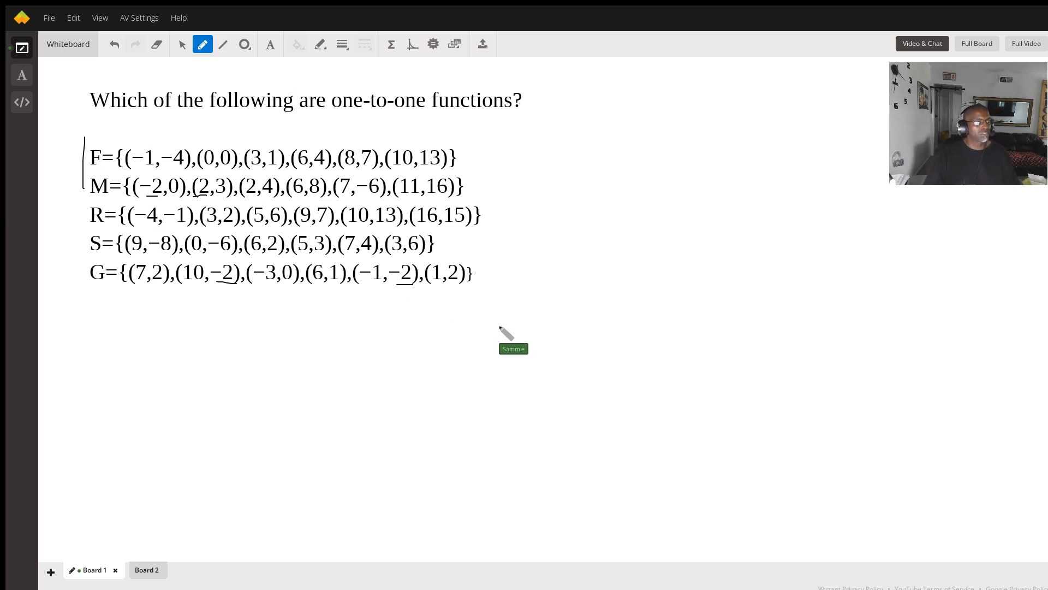
{"action": "mouse_move", "coordinate": [495, 362]}
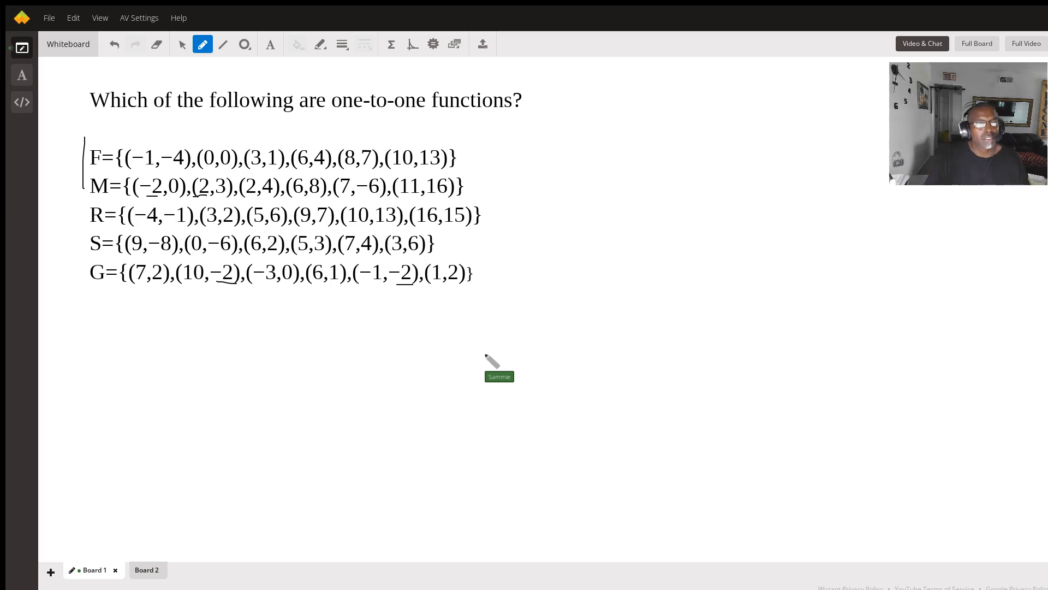
{"action": "mouse_move", "coordinate": [652, 308]}
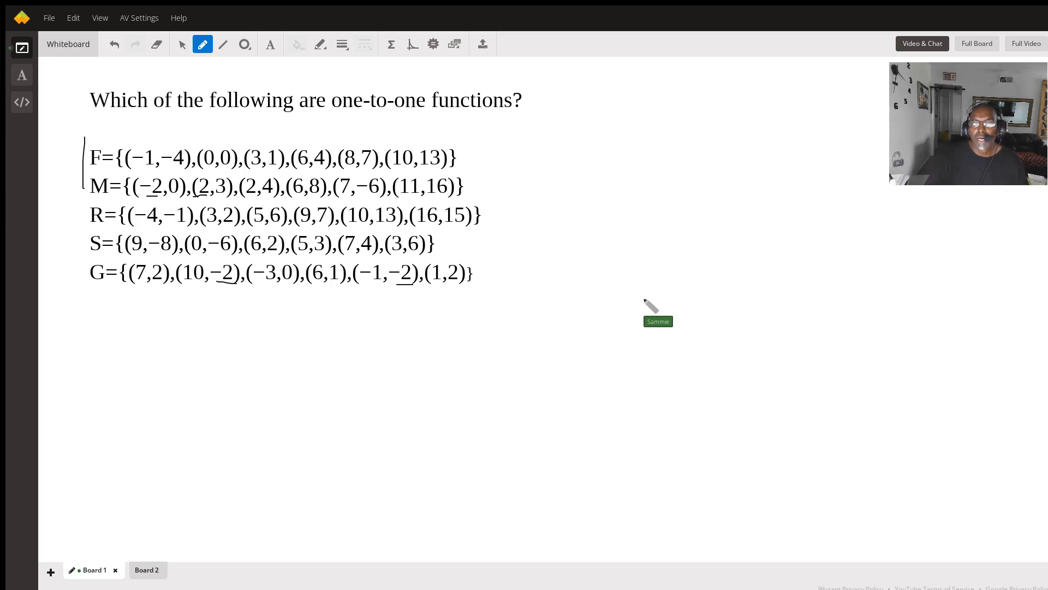